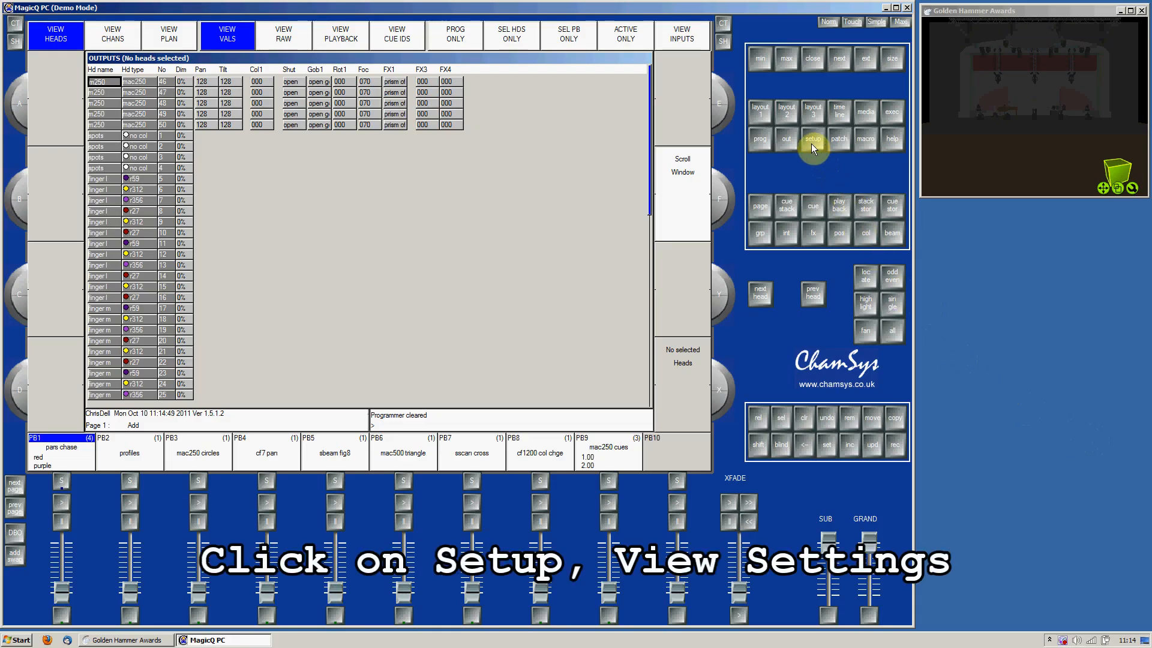
Open Setup and show its View Settings page.
left_click(812, 139)
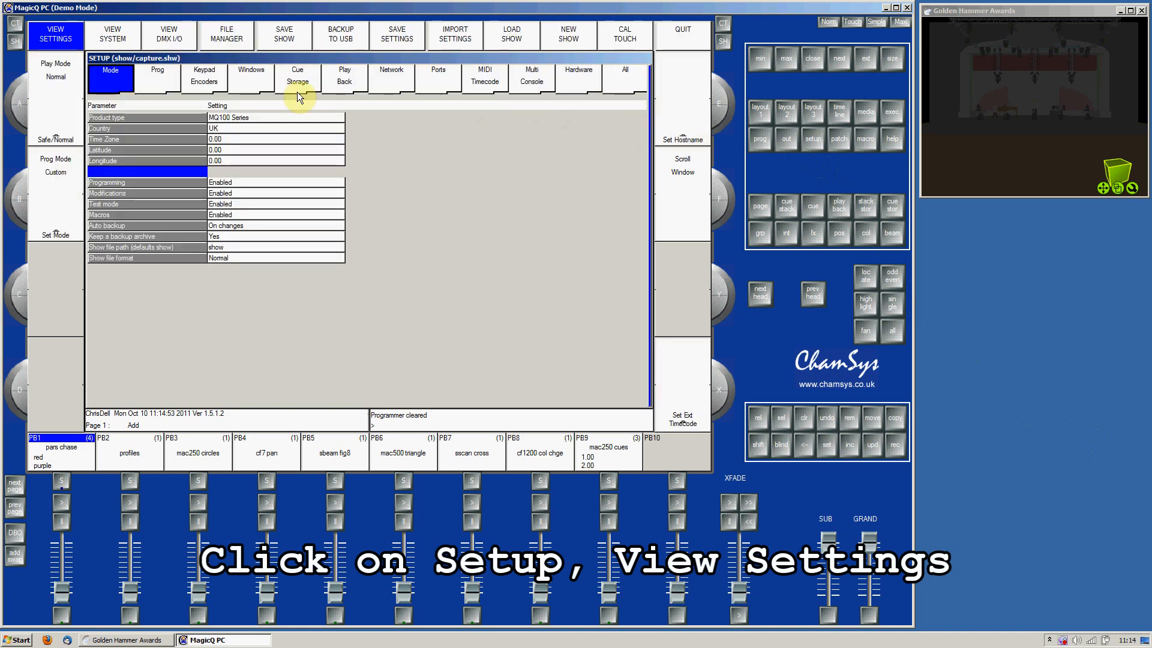
left_click(54, 34)
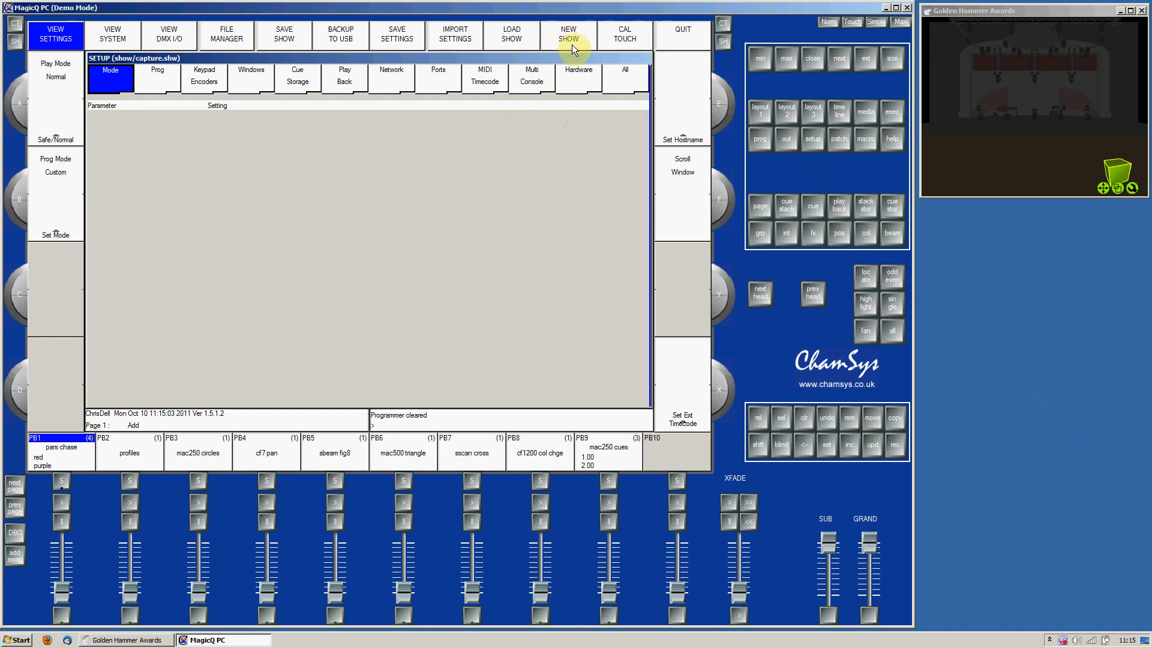
Start a New Show, confirm YES to erase, and select Normal (live) mode.
left_click(568, 33)
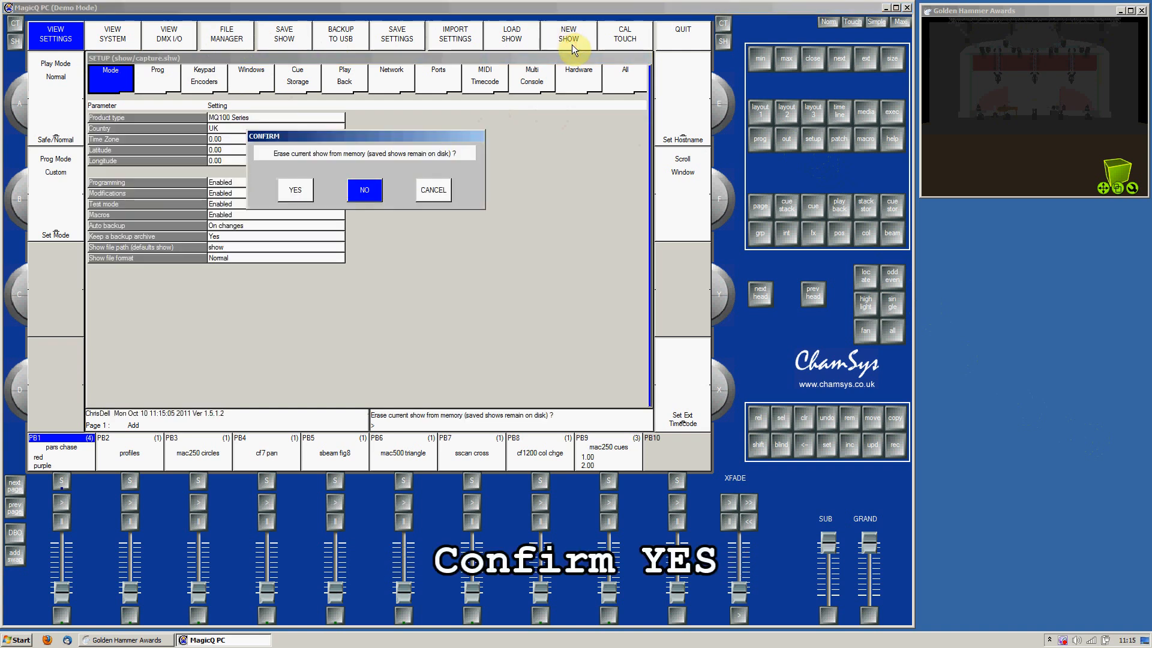
mouse_move(475, 150)
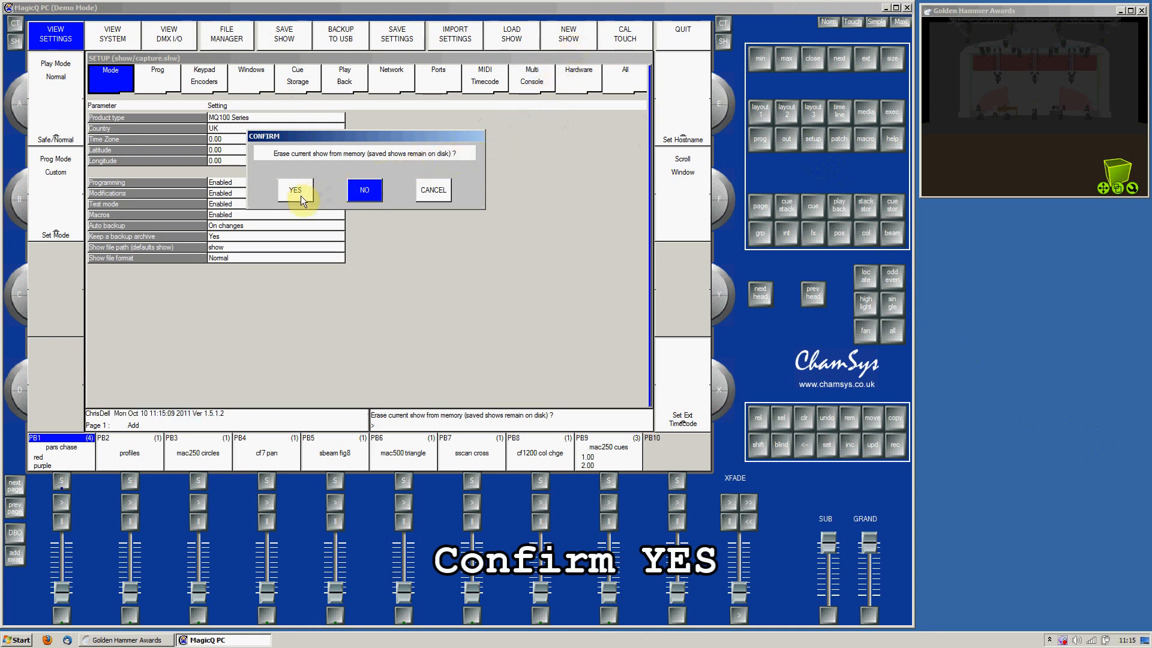
left_click(294, 191)
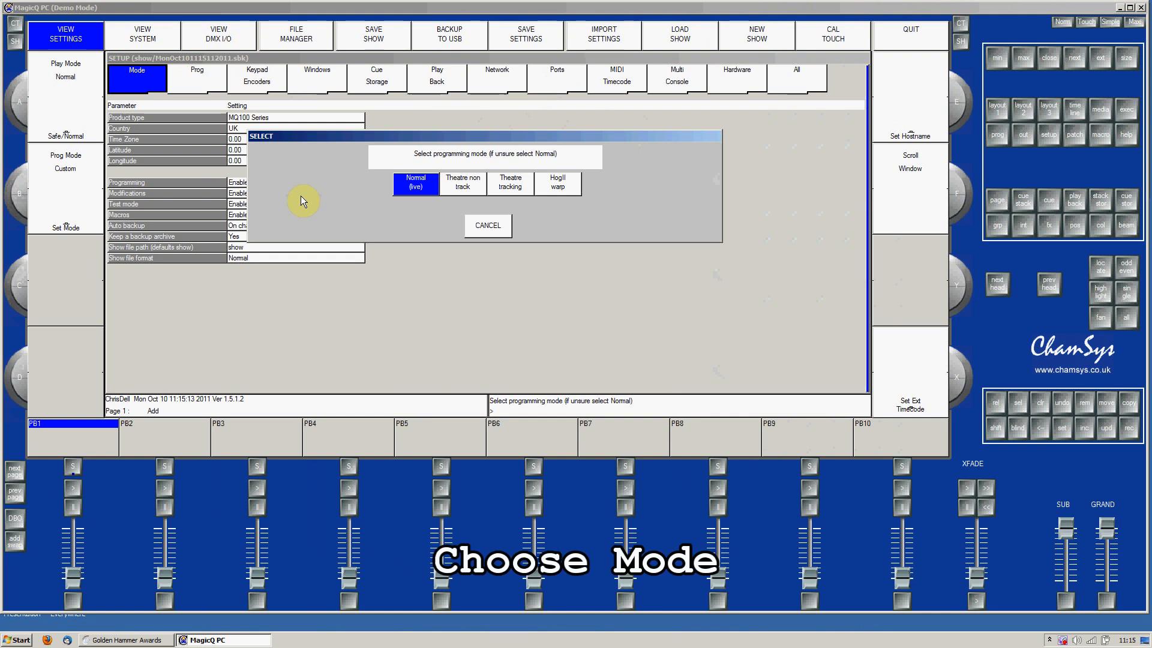
mouse_move(401, 226)
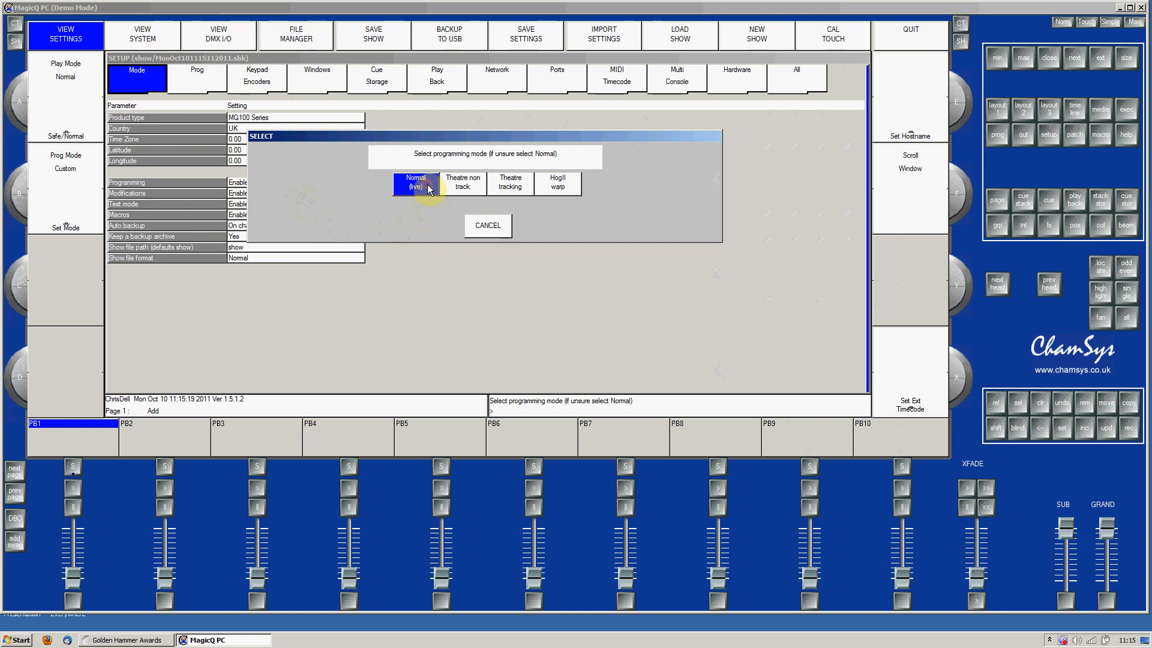
left_click(415, 181)
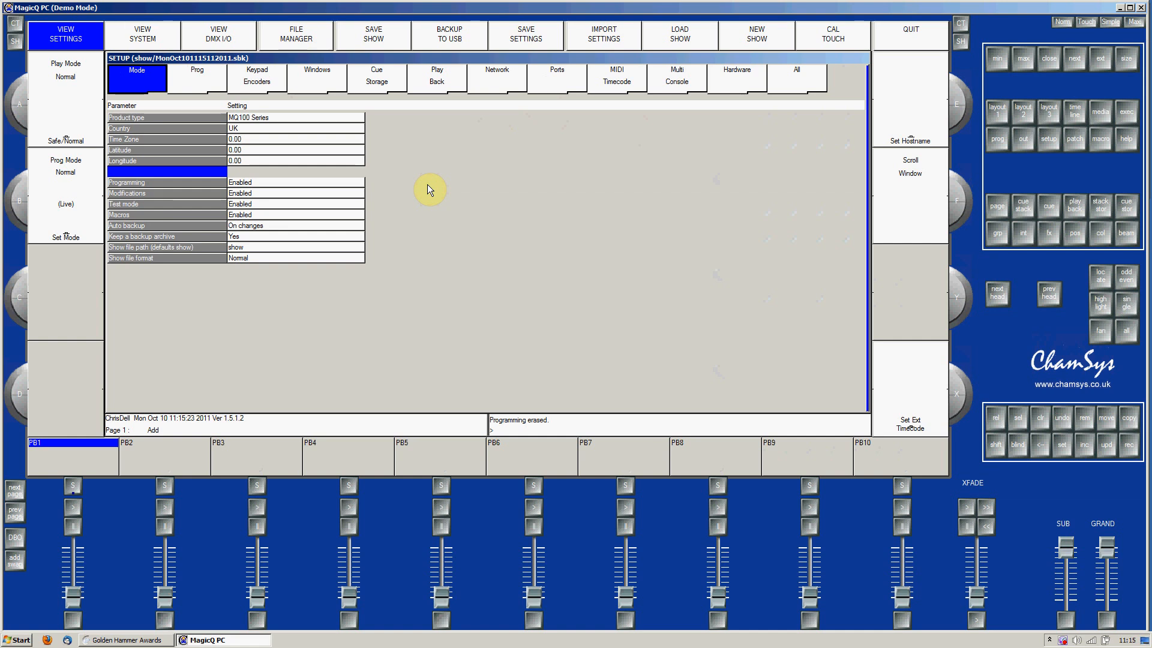
mouse_move(537, 171)
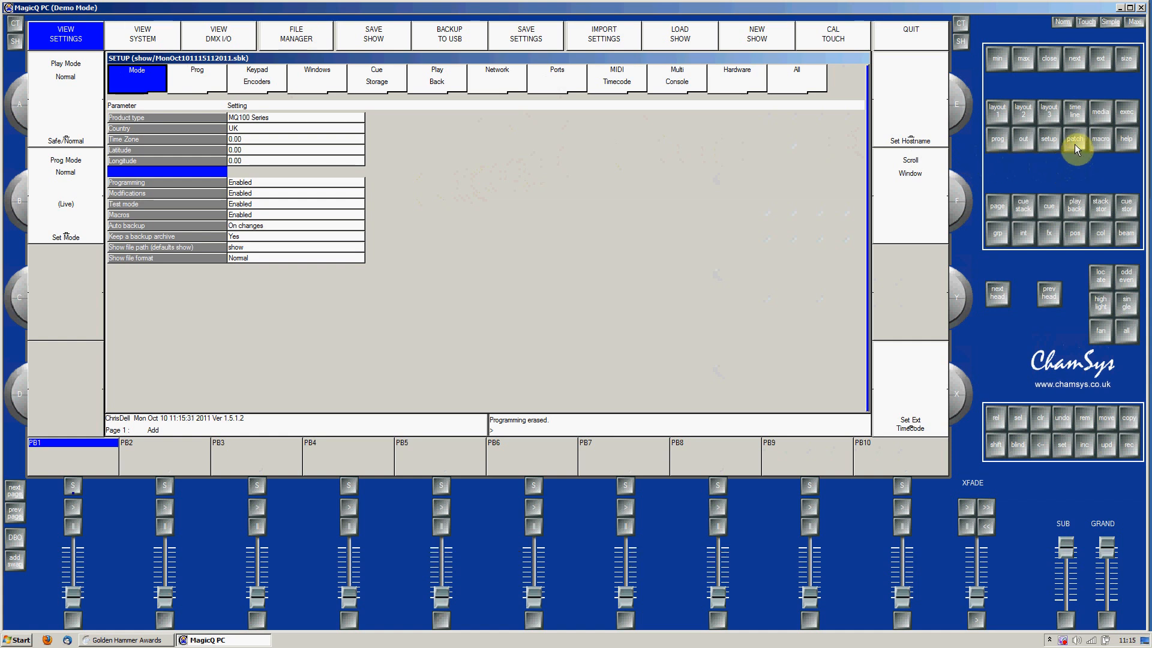
Open the empty Patch window.
left_click(1073, 138)
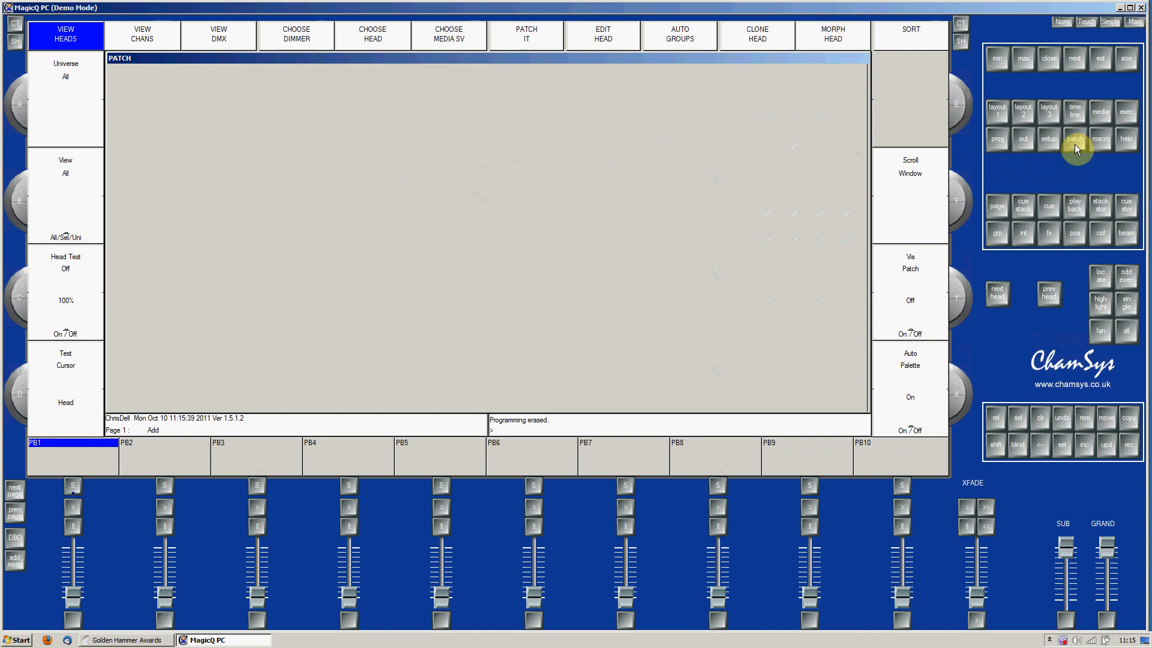
mouse_move(594, 105)
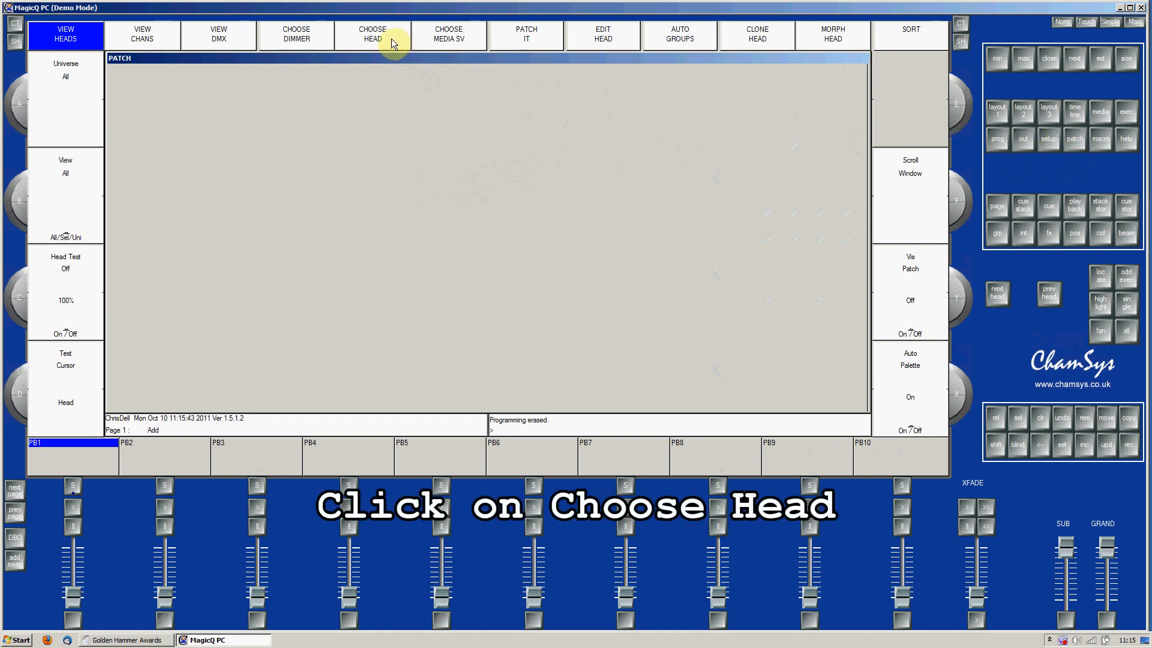
Browse the Choose Head library and open the Martin manufacturer folder.
left_click(372, 33)
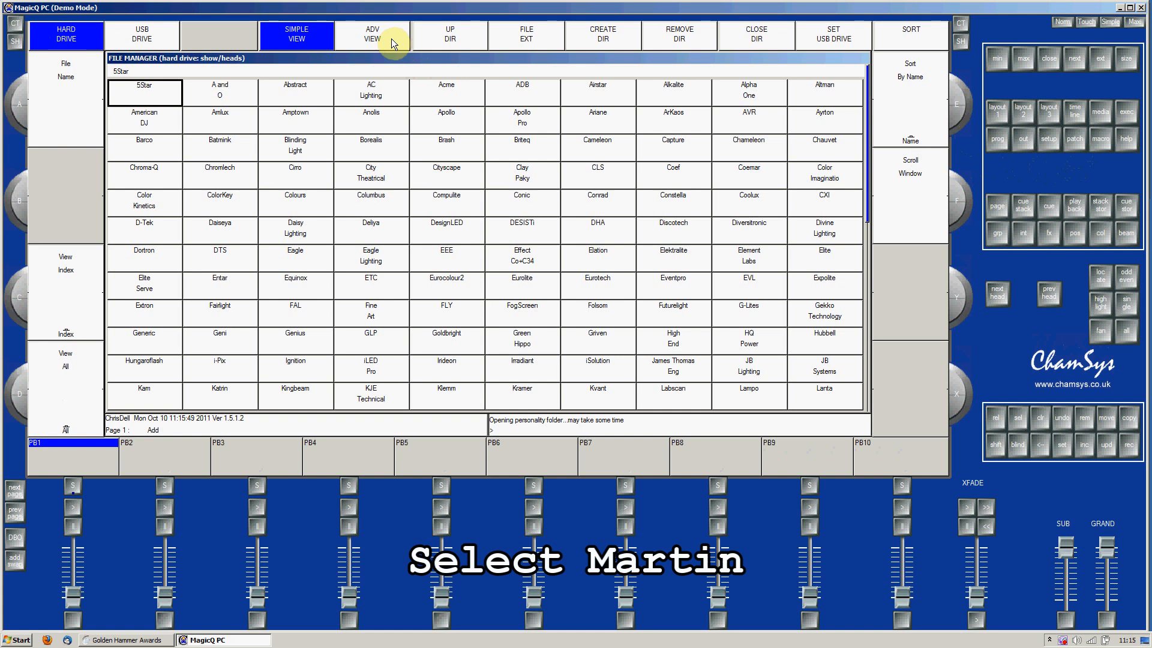
left_click(144, 282)
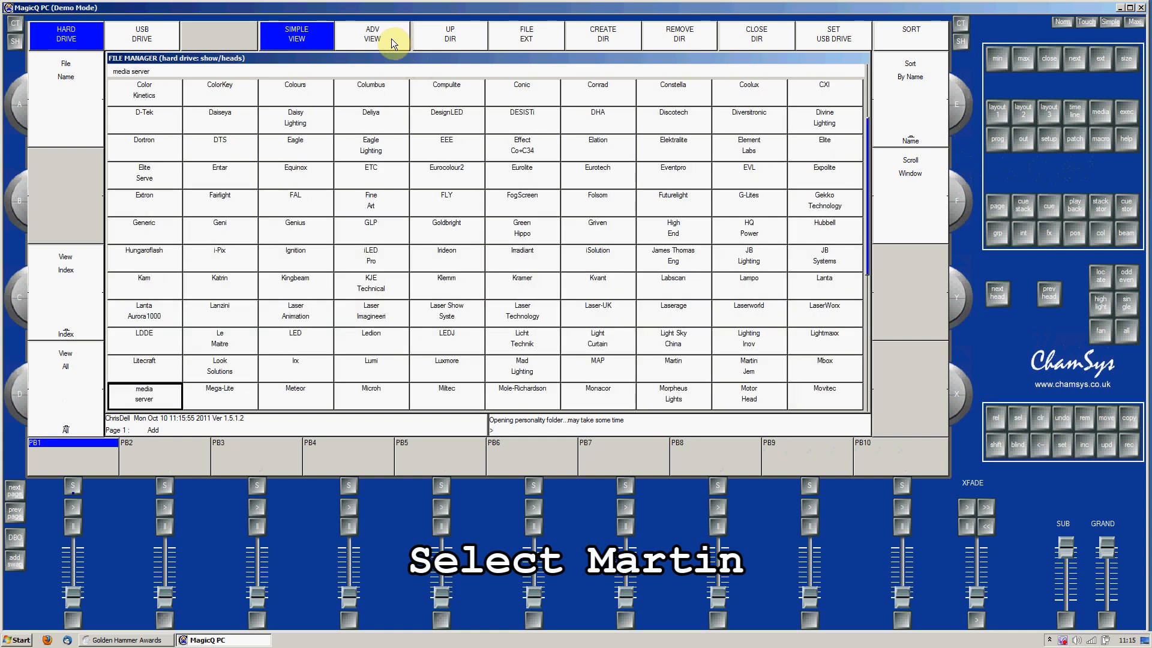
scroll("down", 3)
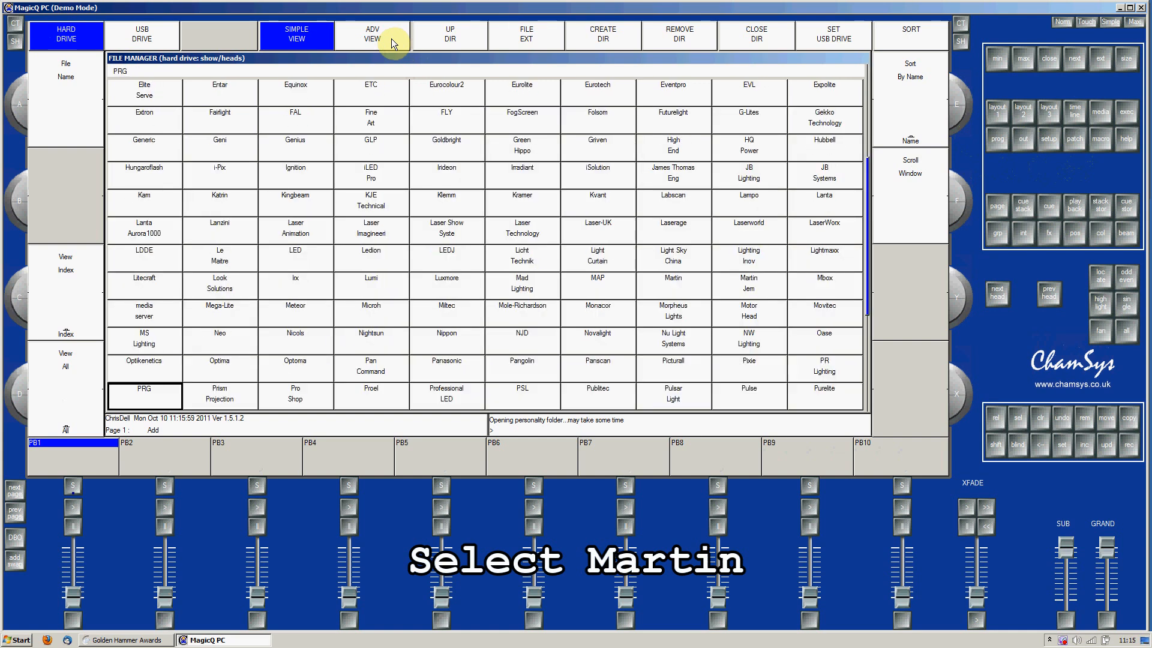
mouse_move(500, 32)
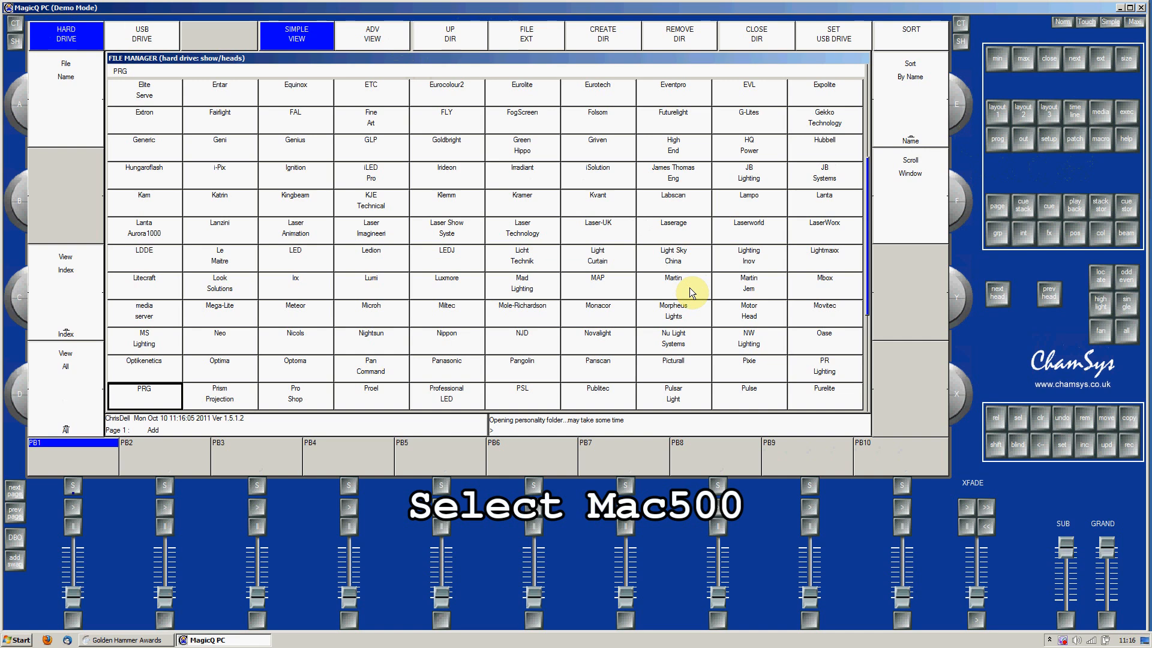
left_click(672, 283)
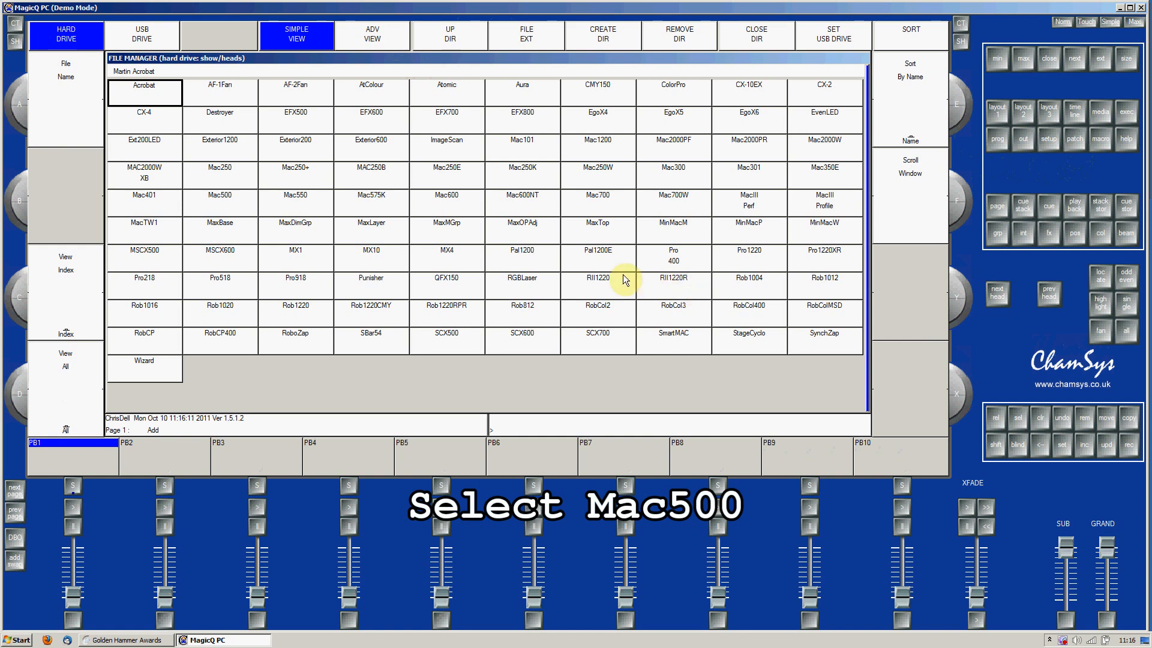
mouse_move(243, 210)
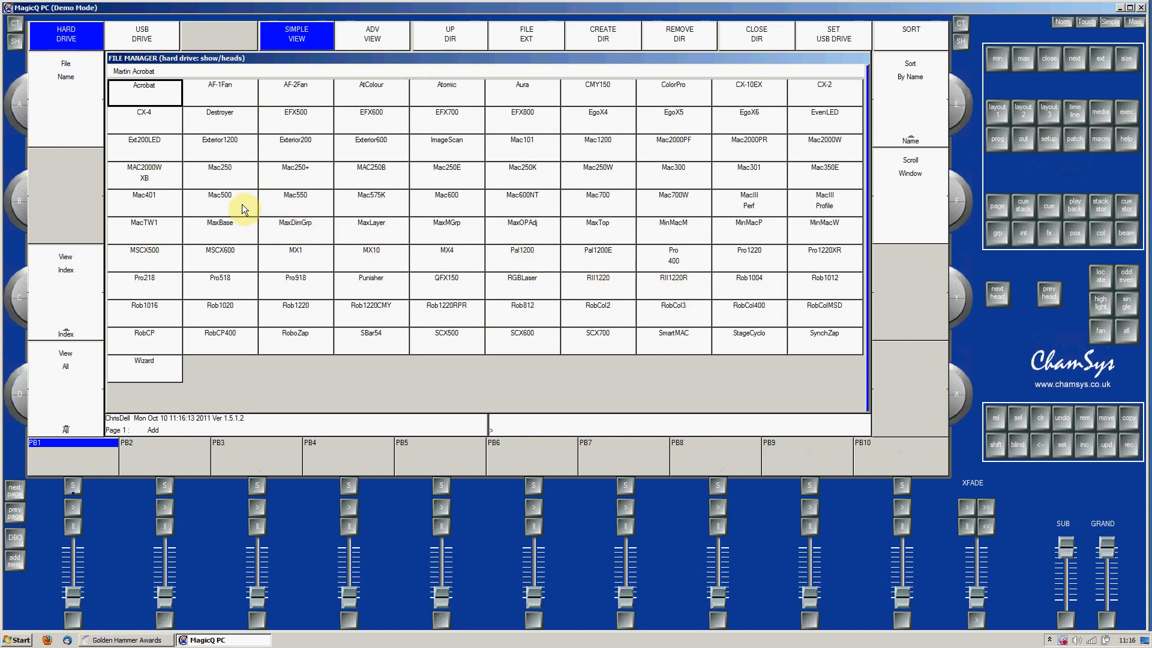
Select the Mac500 fixture in its 16-channel Mode 4.
left_click(219, 200)
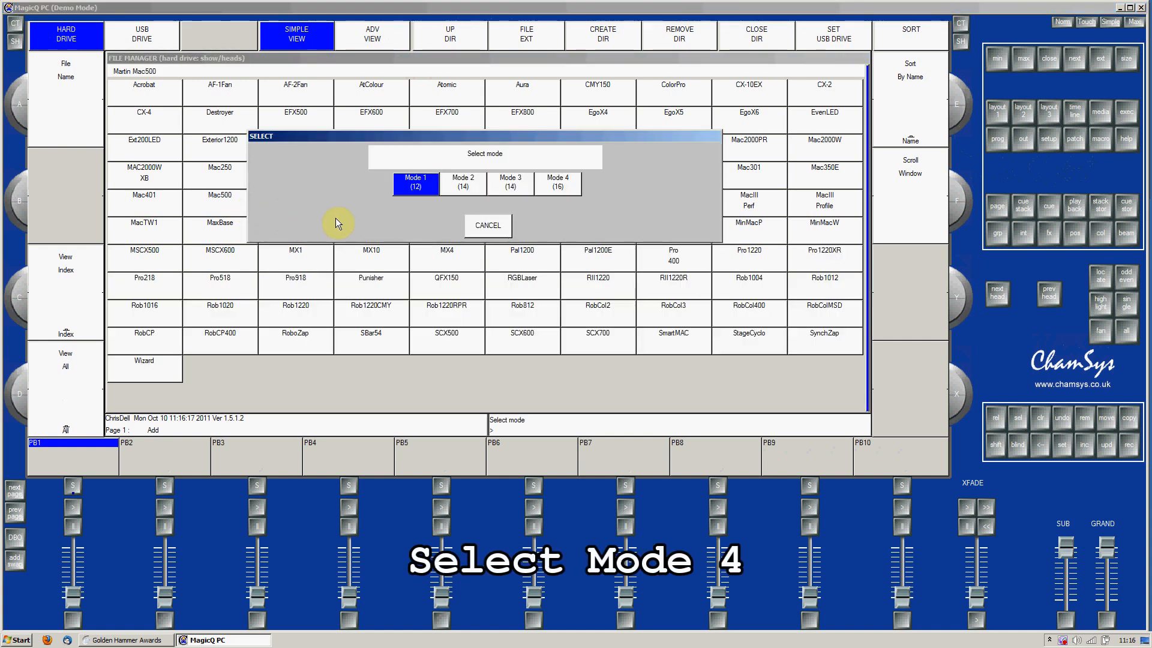
mouse_move(530, 206)
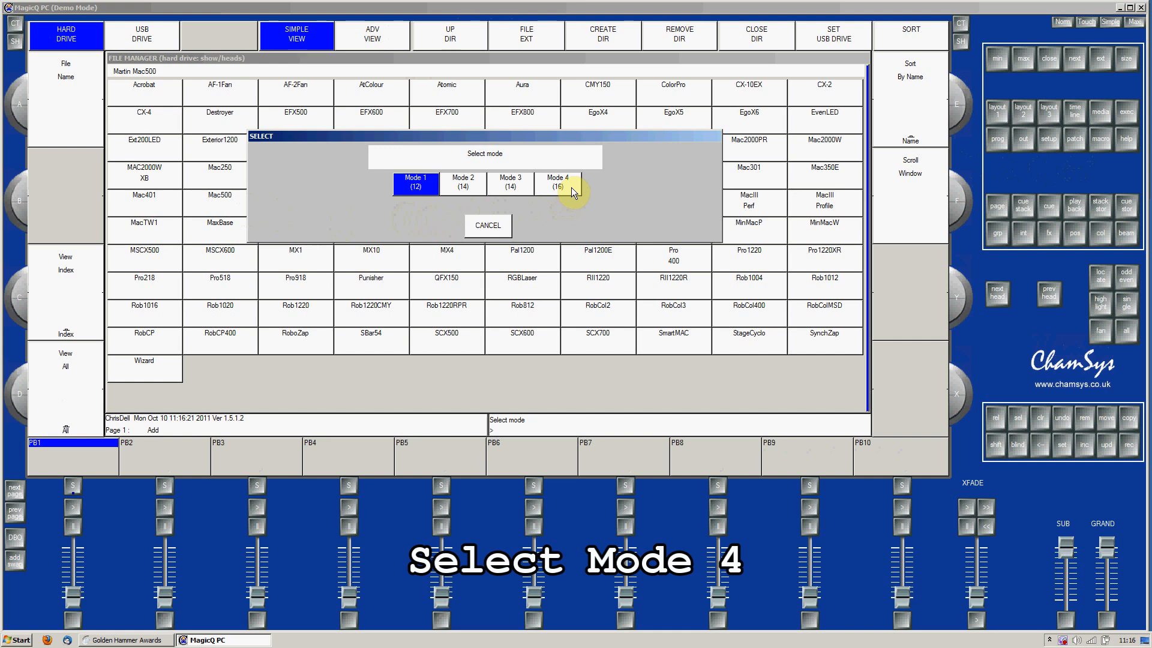
left_click(557, 181)
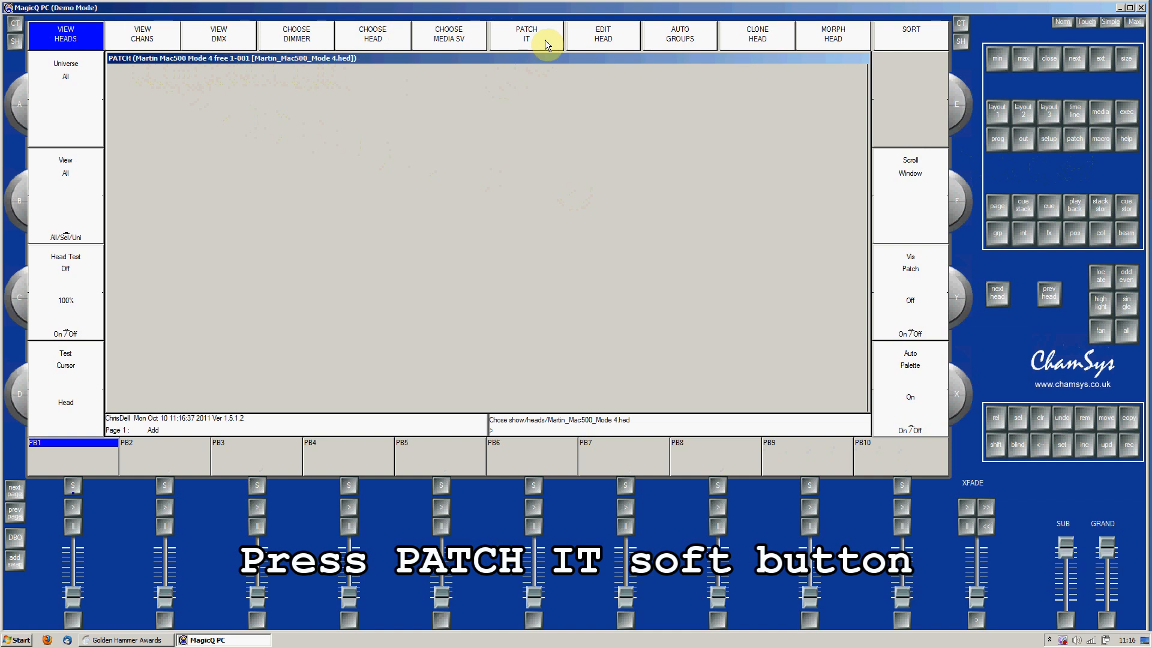
Patch It with keypad entry 4@2-274, patching four heads from universe 2 channel 274.
left_click(526, 33)
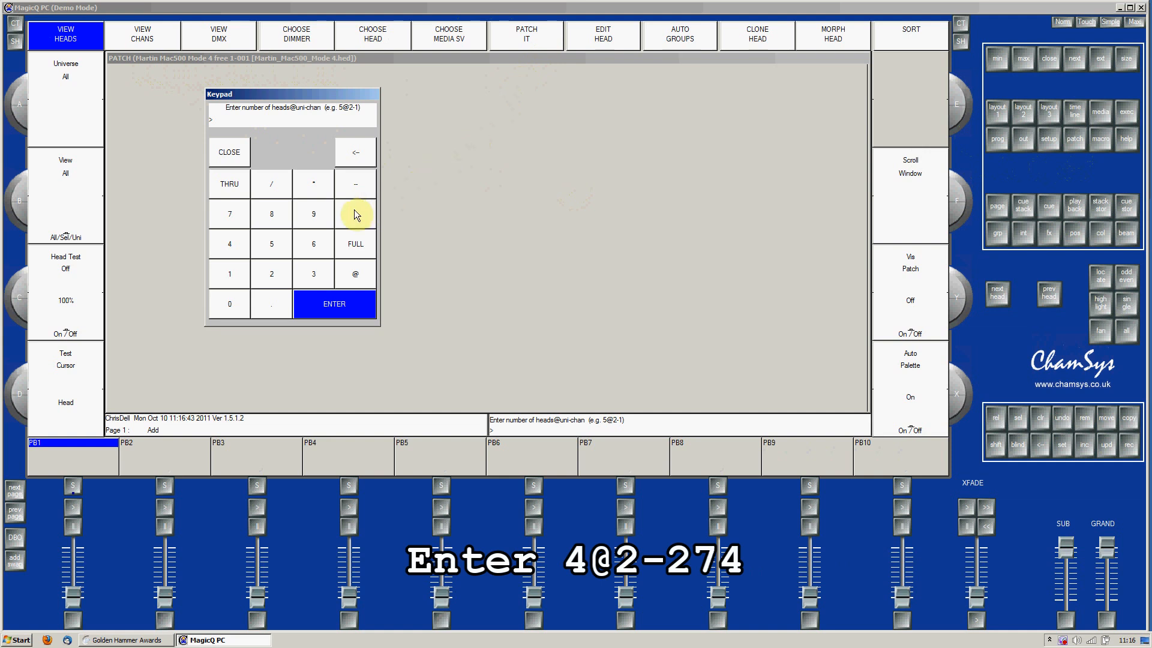
left_click(229, 244)
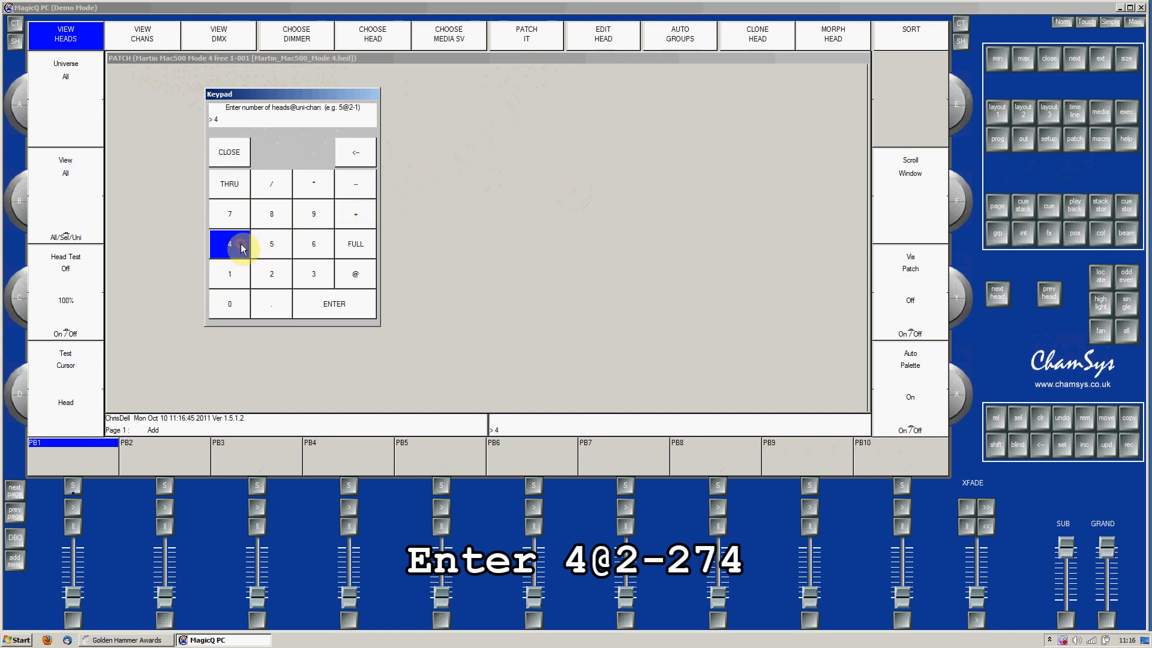
left_click(355, 274)
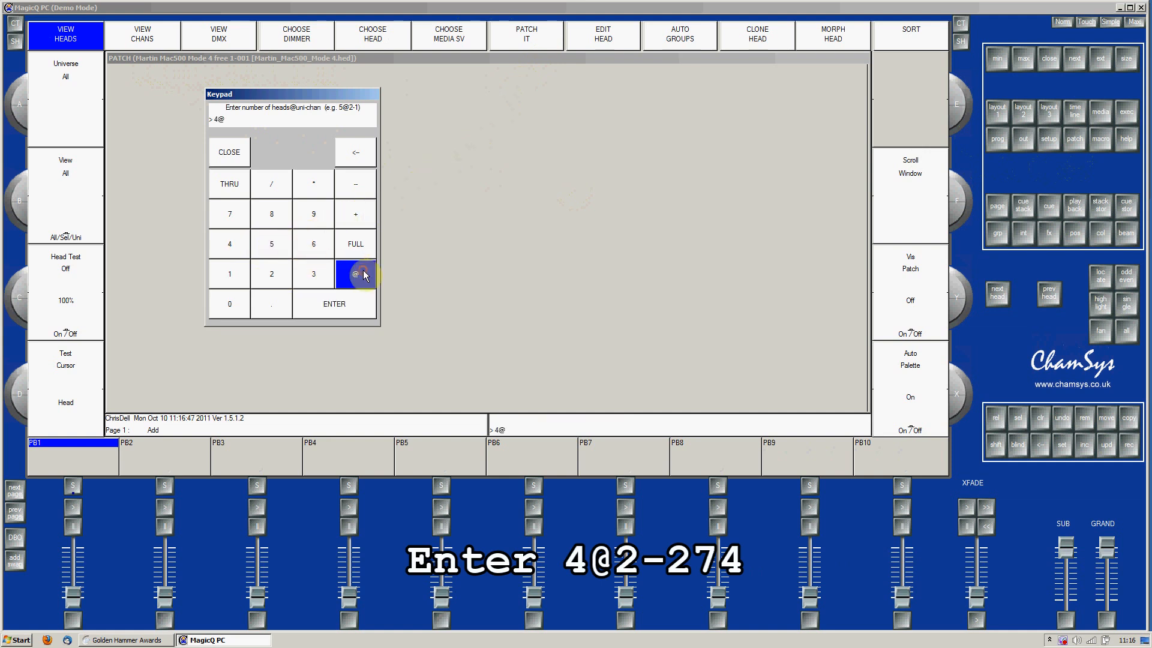
left_click(271, 274)
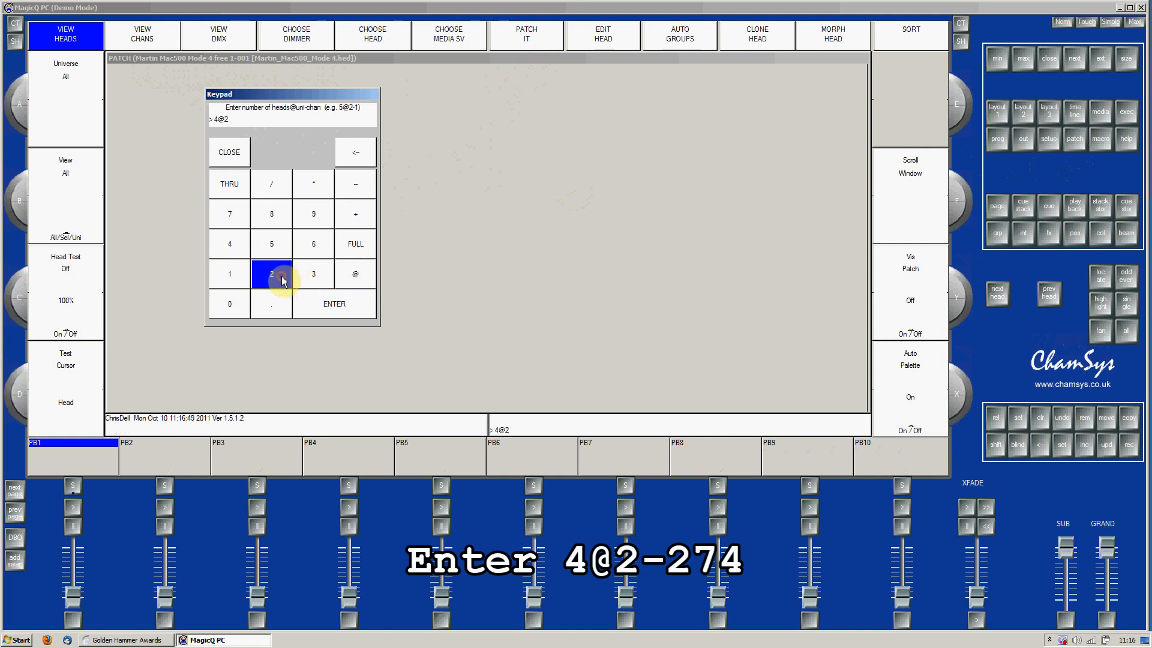
left_click(354, 183)
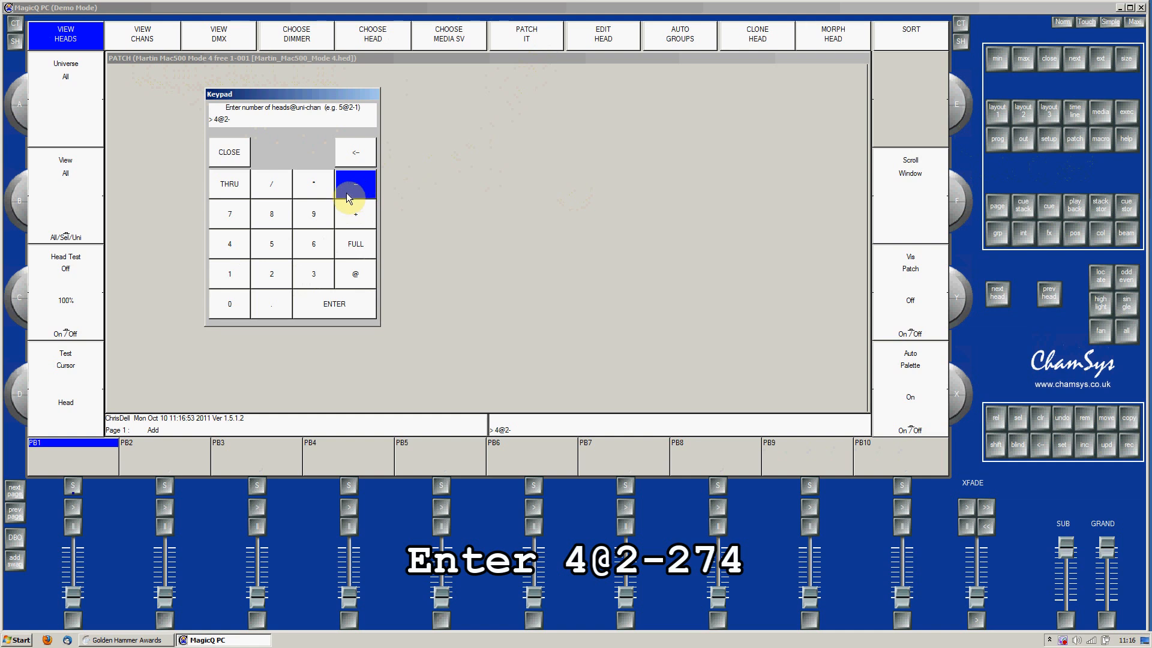
left_click(271, 274)
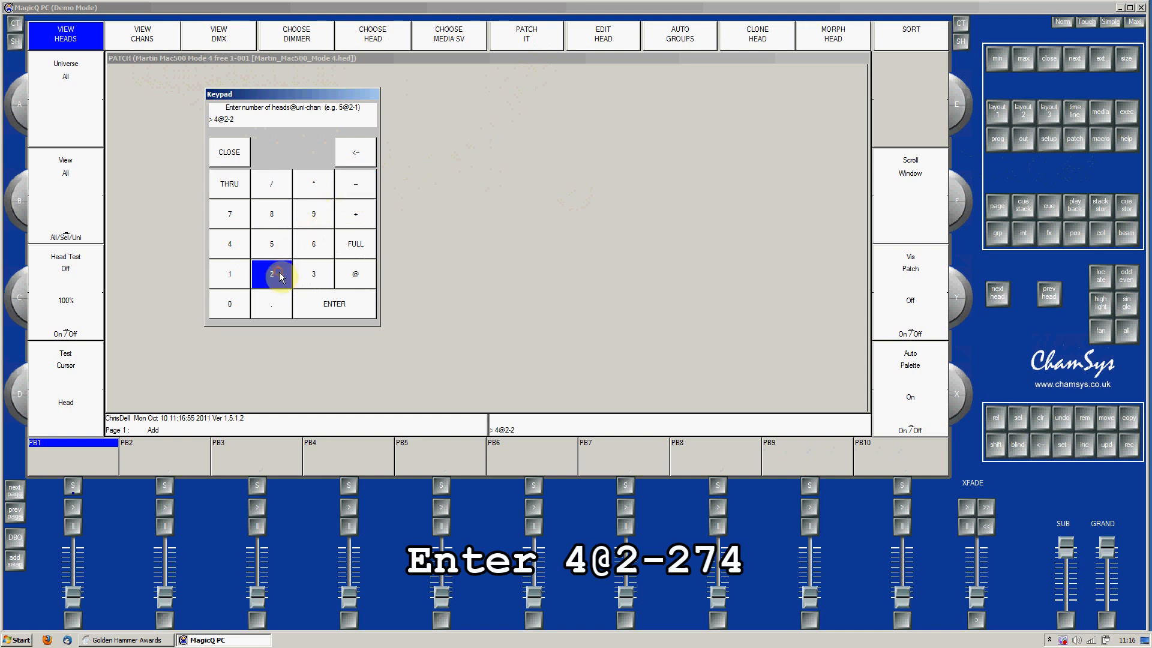
left_click(229, 213)
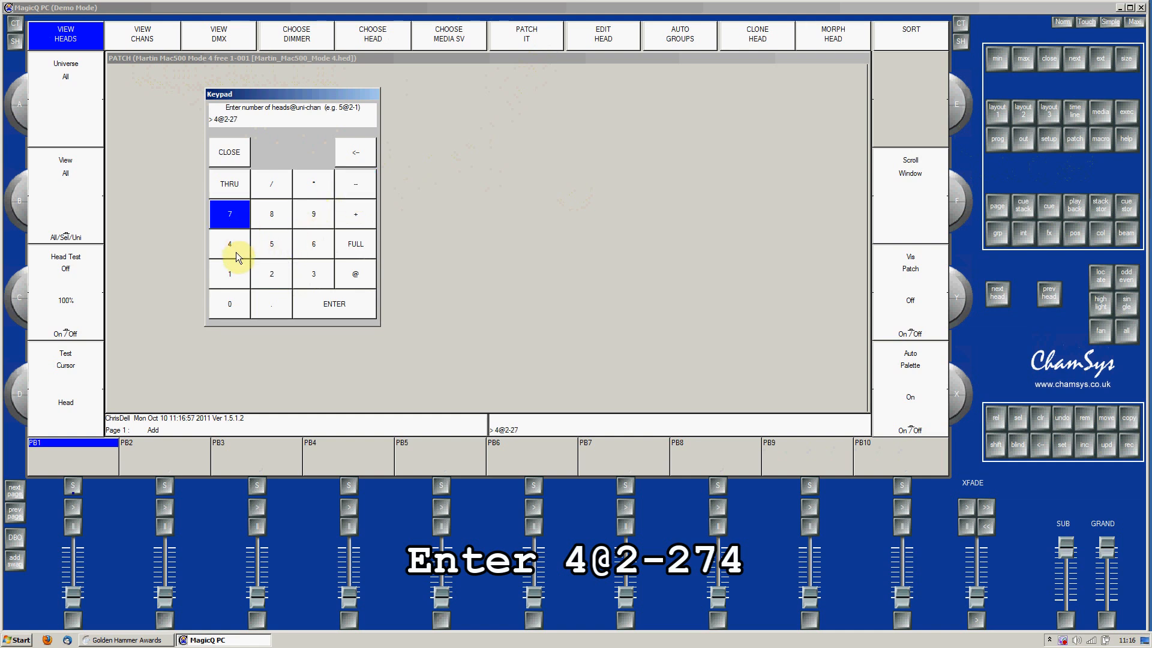
left_click(229, 245)
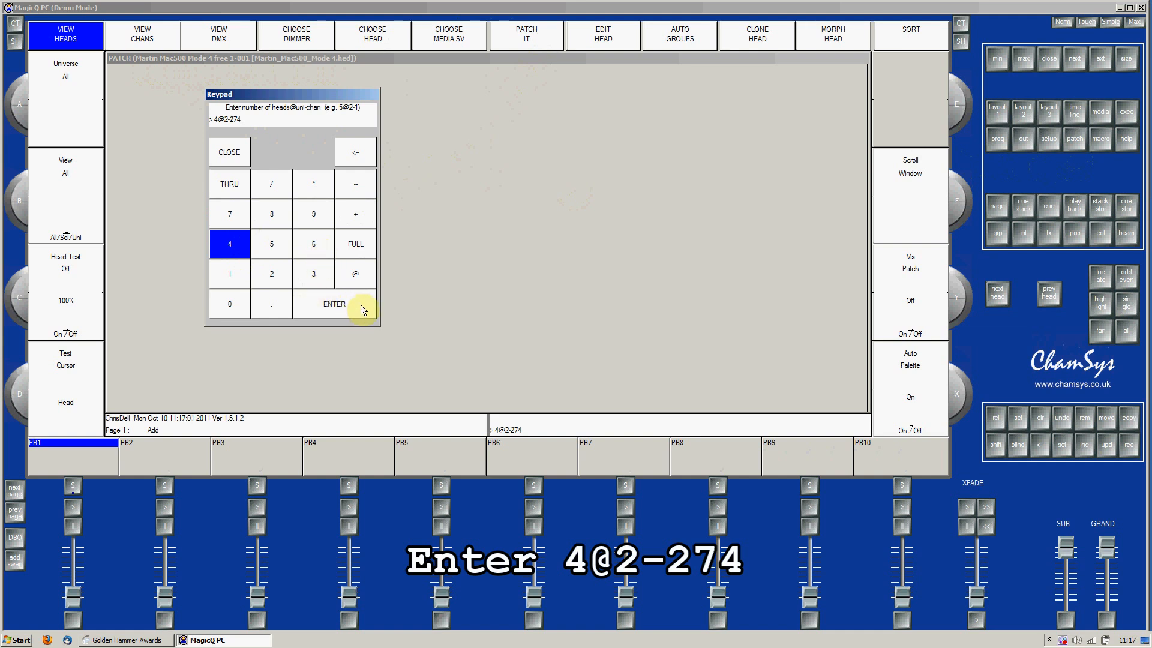
left_click(334, 303)
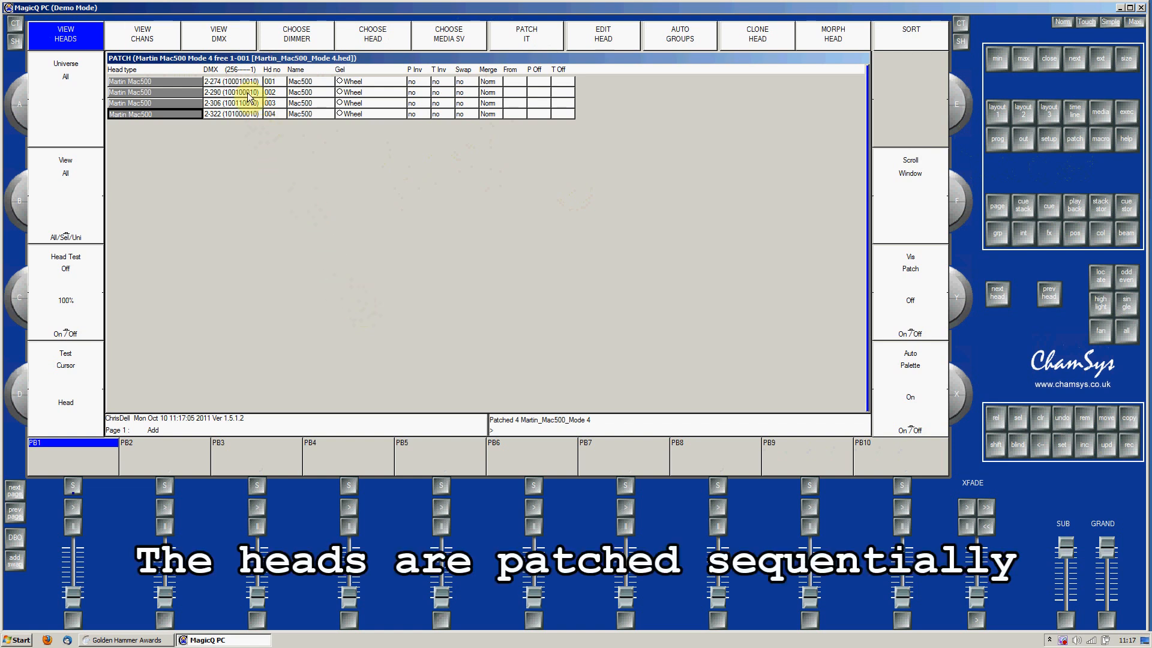
left_click(231, 92)
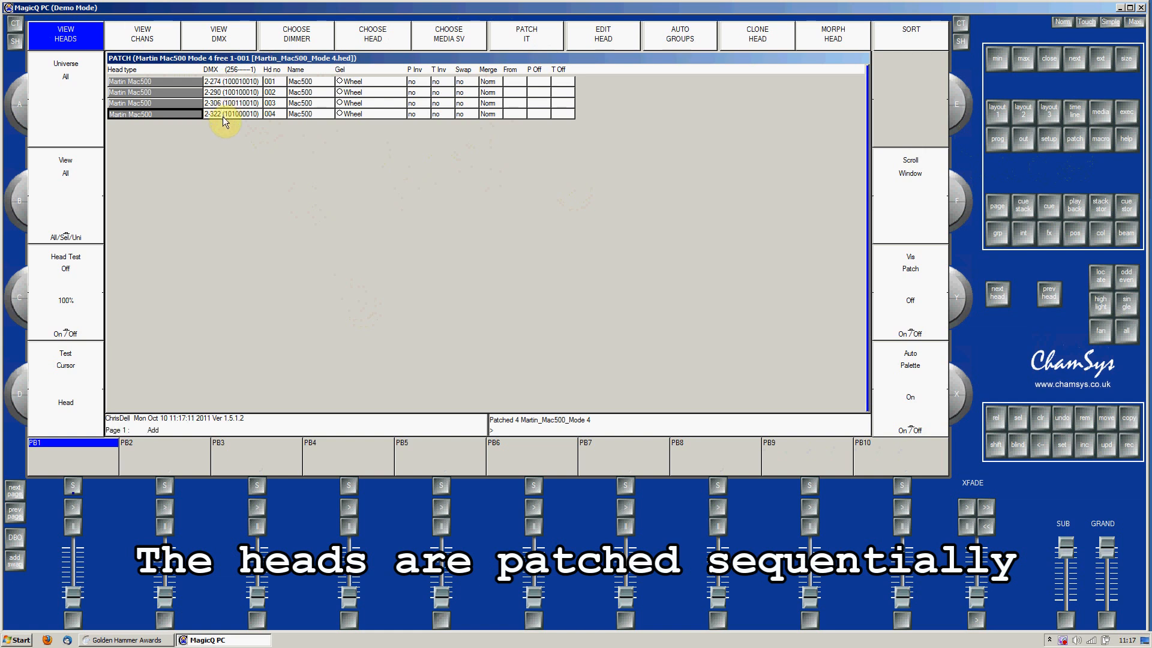
mouse_move(522, 160)
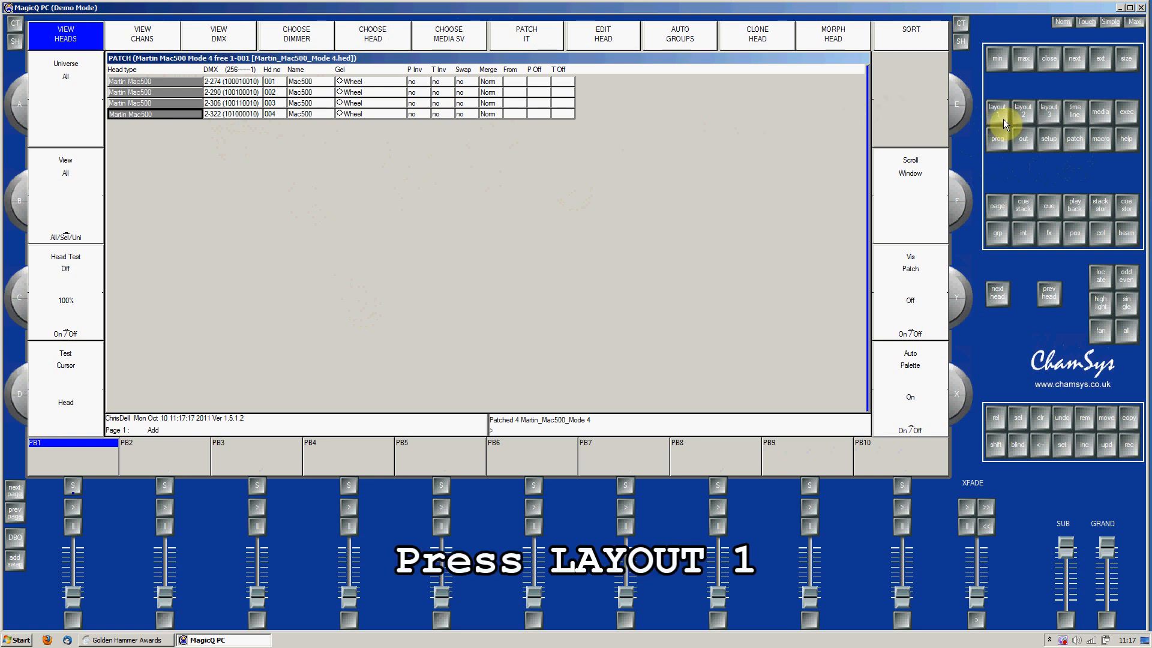
Show Layout 1 with Group, Position, Colour and Beam windows.
left_click(996, 108)
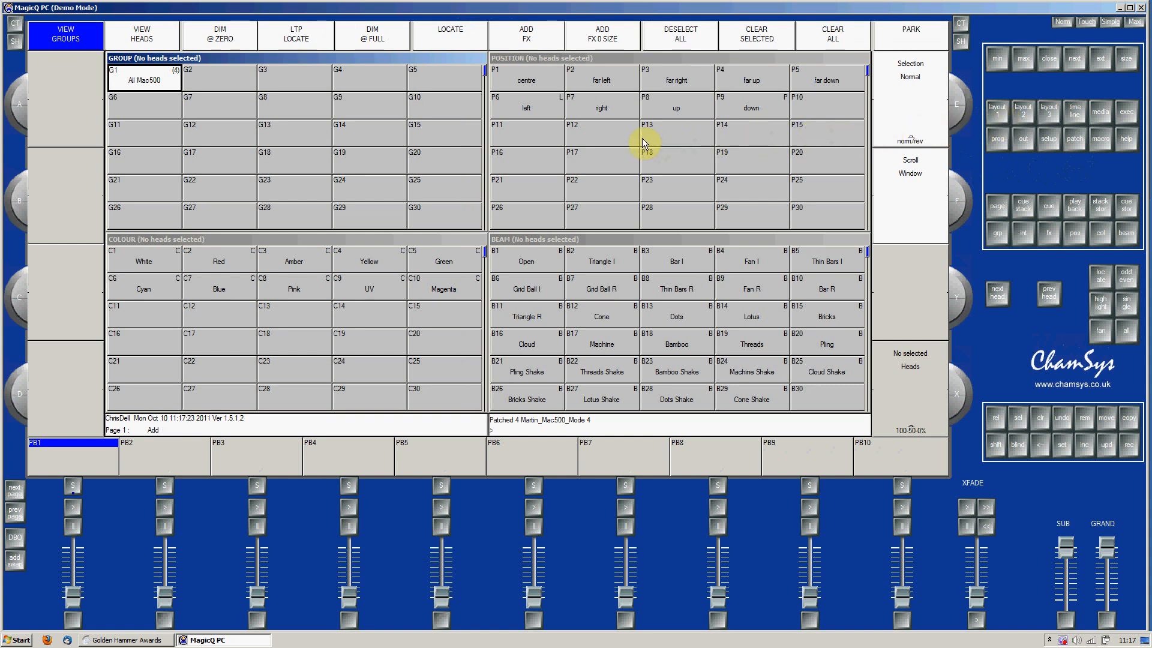
mouse_move(654, 140)
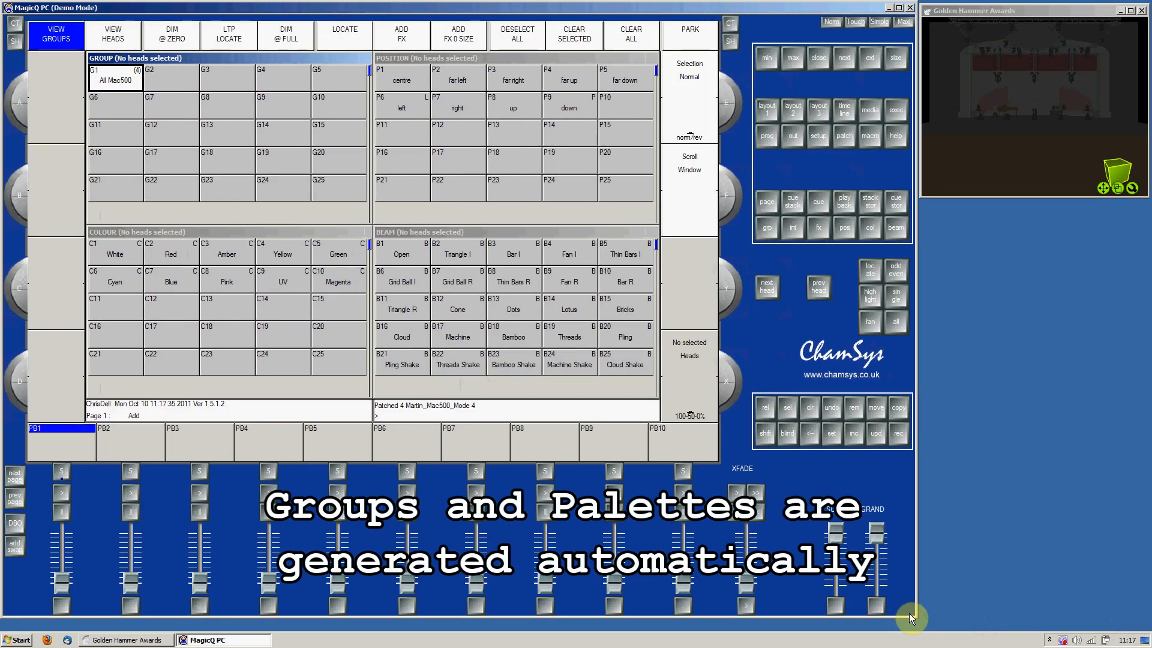
mouse_move(297, 194)
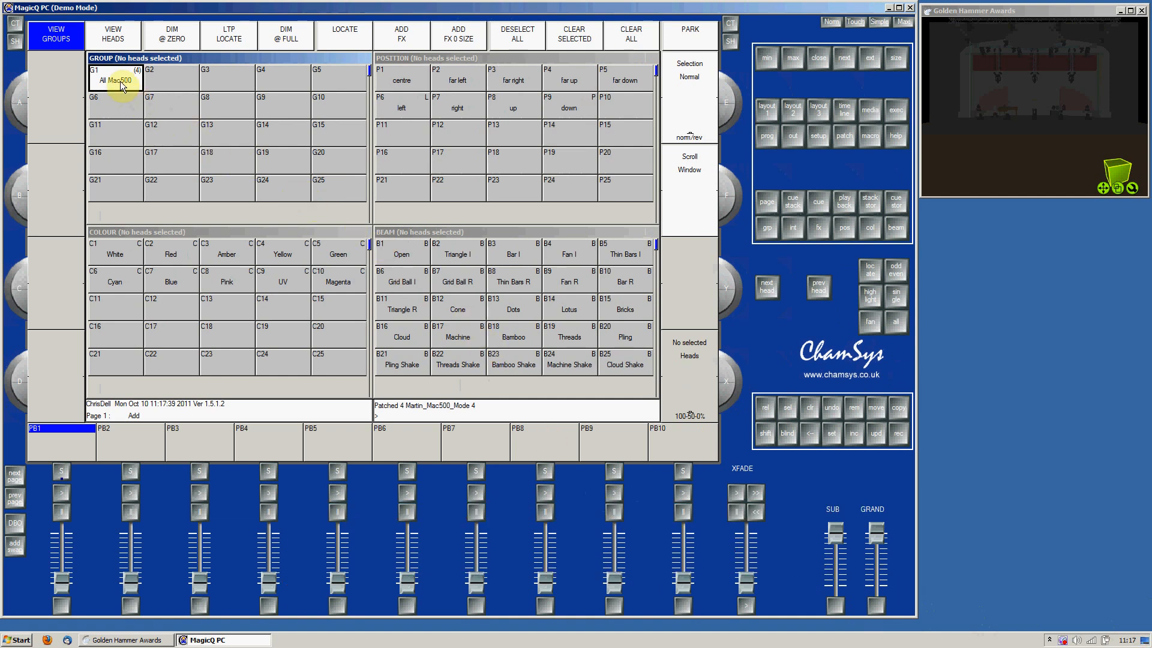
Select group G1 All Mac500, Locate, then apply P9 down and C4 Yellow.
left_click(343, 33)
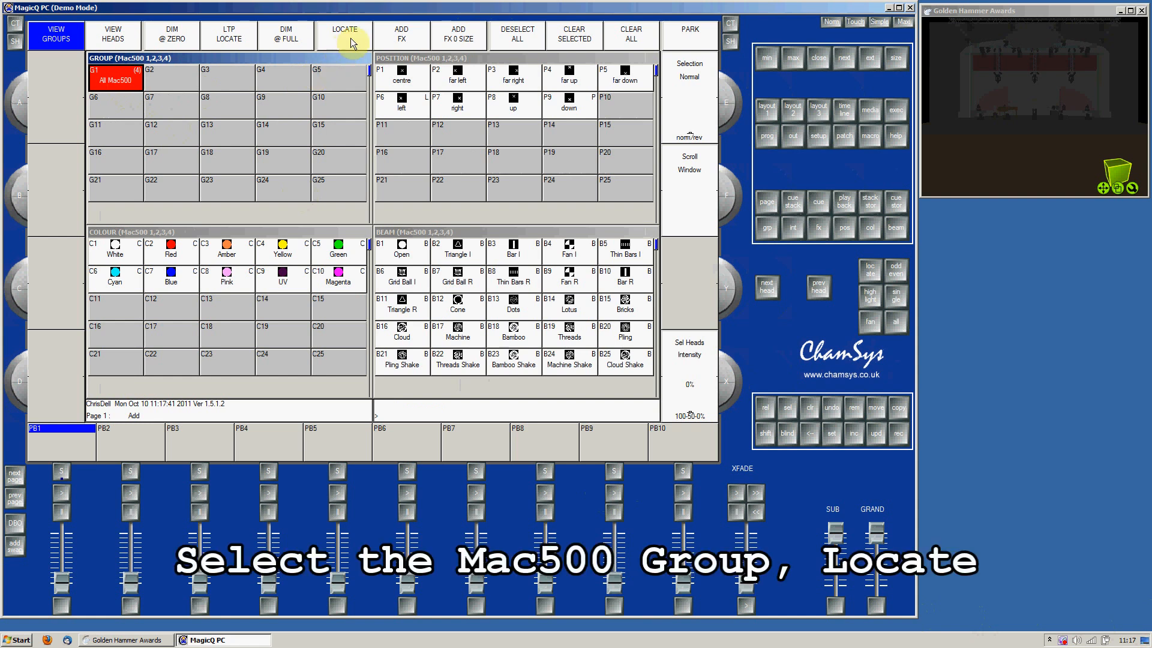
left_click(343, 34)
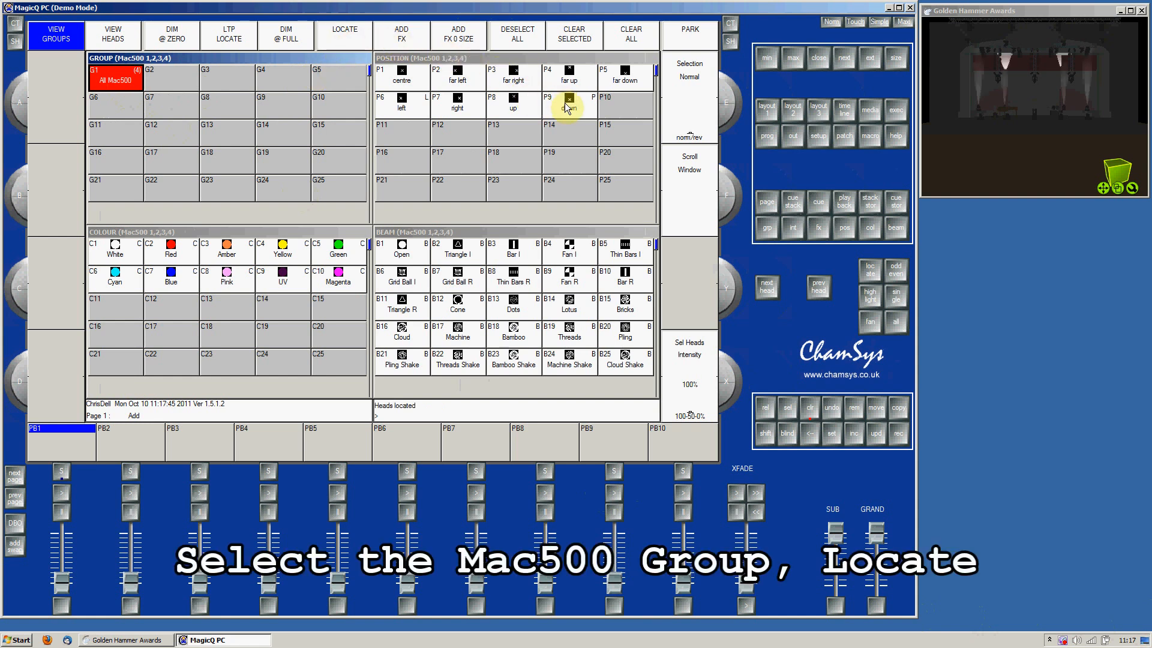
left_click(569, 102)
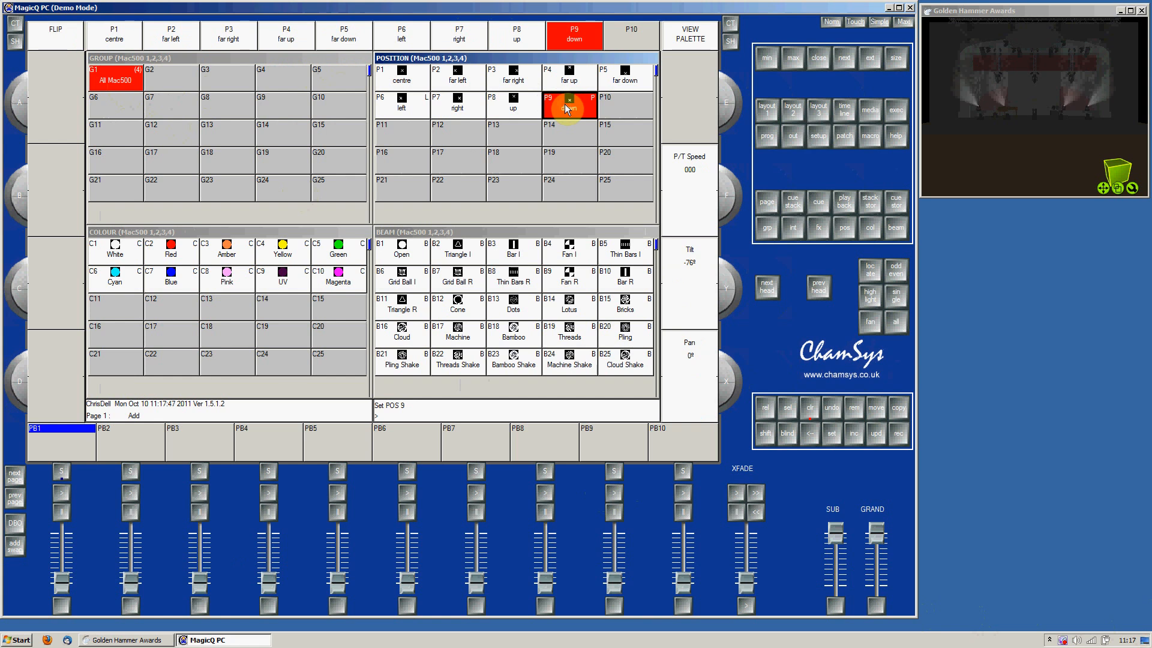
left_click(282, 249)
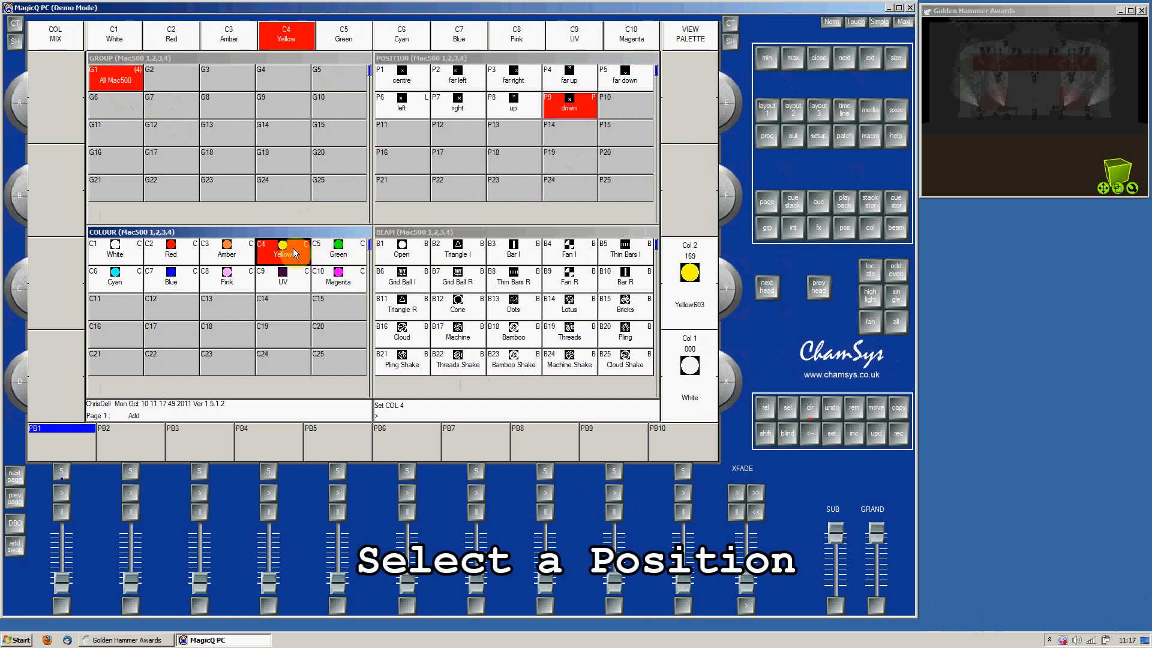